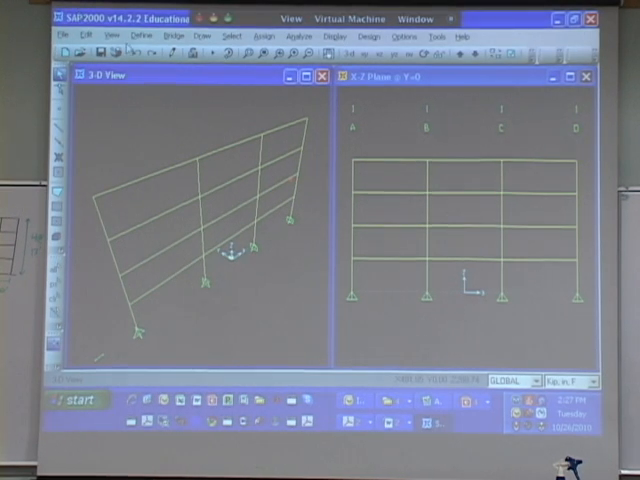
# Open Define > Materials to view the model's materials, 4000Psi and A992Fy50
pyautogui.click(149, 37)
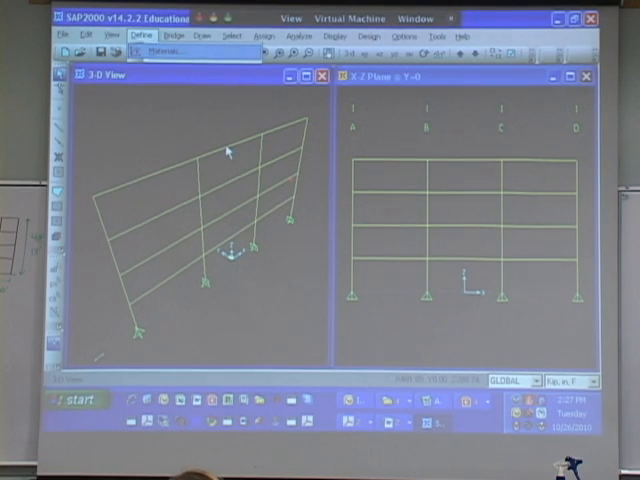
pyautogui.click(142, 35)
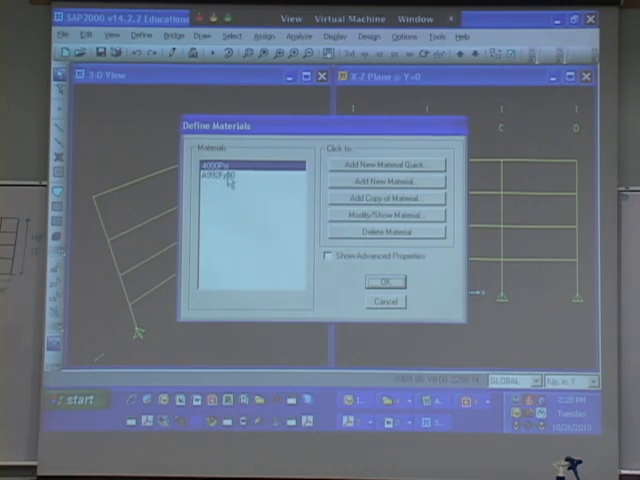
# Add a new material definition and name it Conc
pyautogui.click(230, 165)
pyautogui.write('Conc')
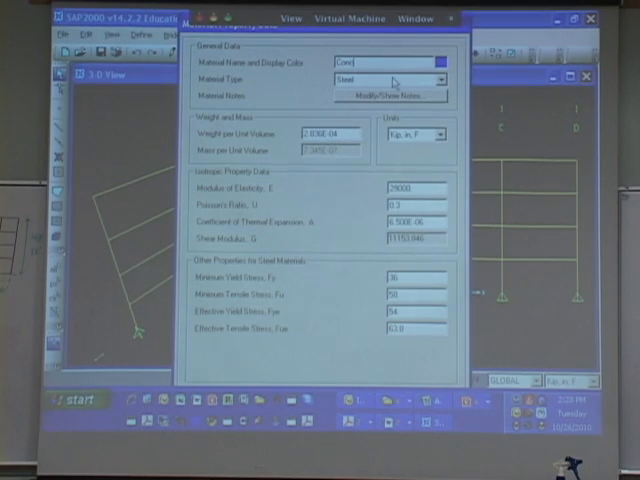
# Set Conc's material type to Concrete and its units to lb, ft, F
pyautogui.click(440, 79)
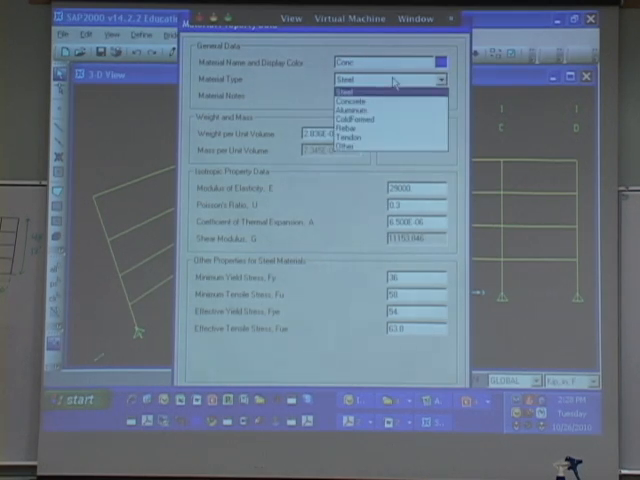
pyautogui.click(350, 99)
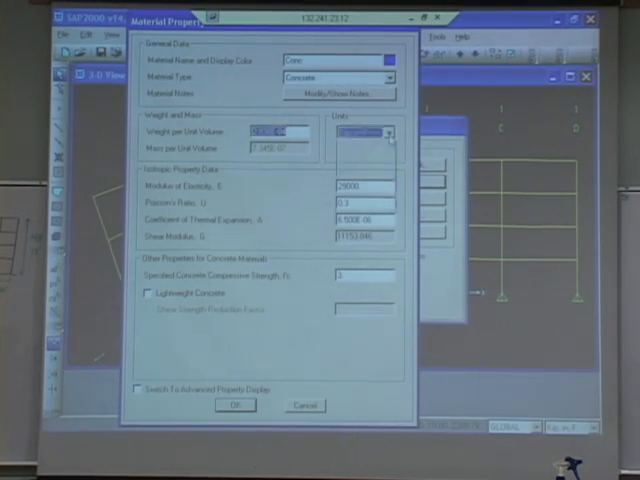
pyautogui.click(390, 131)
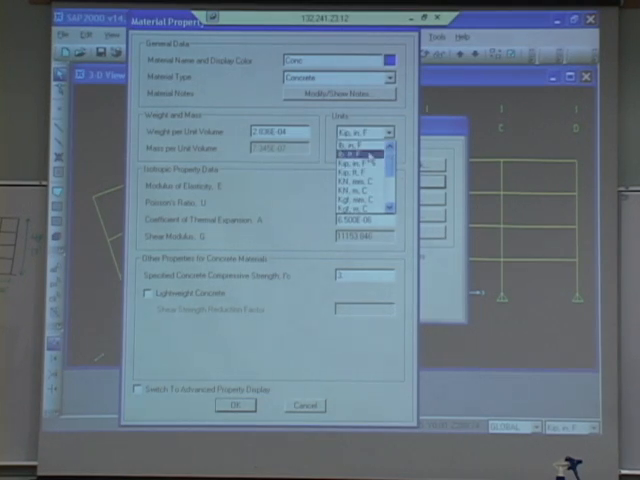
pyautogui.click(352, 142)
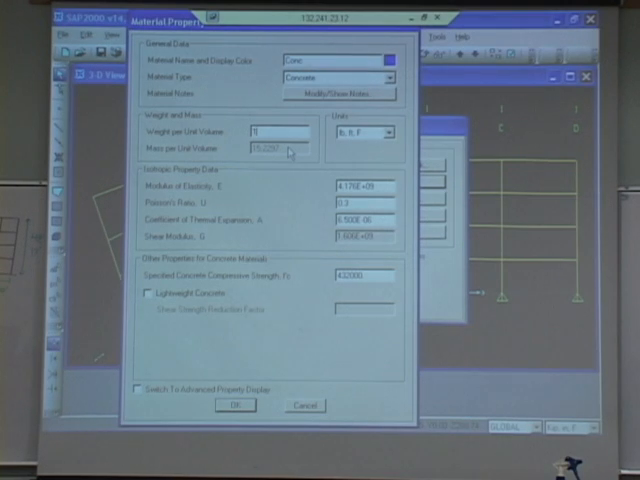
# Enter 150 as Conc's weight per unit volume in lb/ft³
pyautogui.write('150')
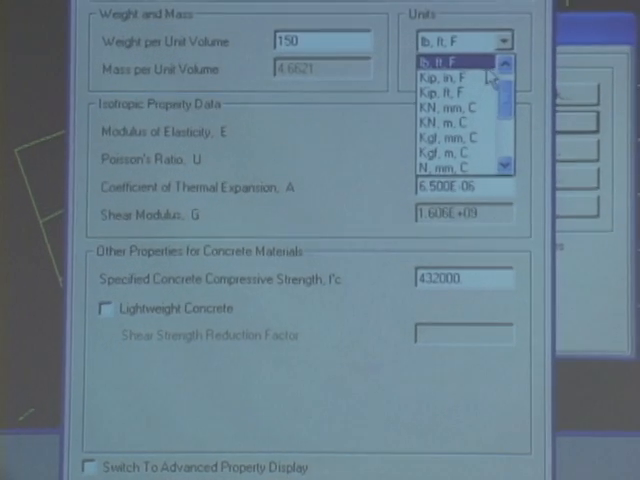
# Switch Conc's units to Kip, in, F and replace the modulus of elasticity value
pyautogui.click(460, 71)
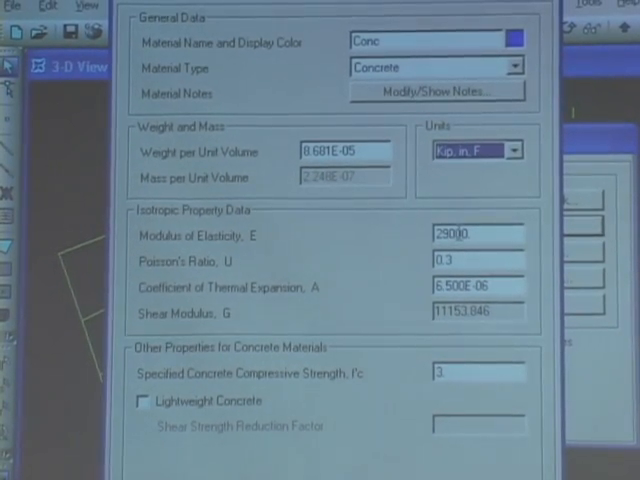
pyautogui.tripleClick(478, 232)
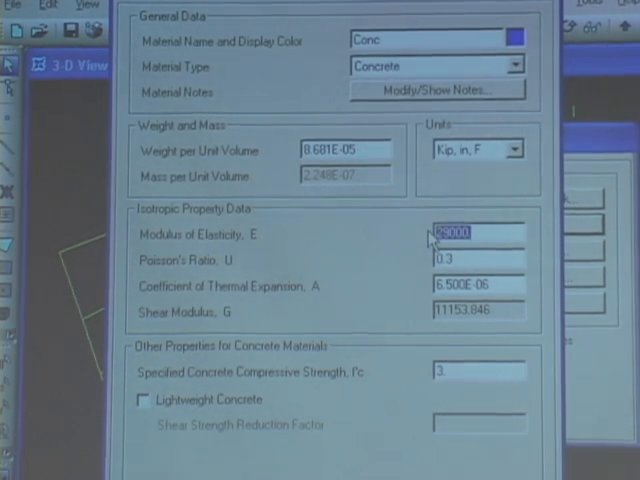
pyautogui.click(515, 148)
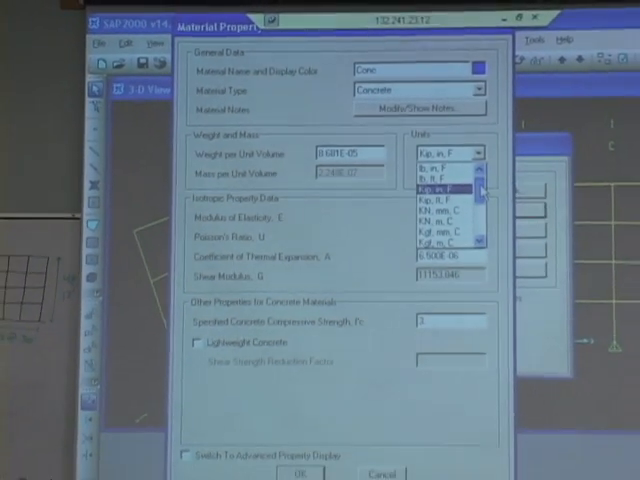
pyautogui.click(450, 185)
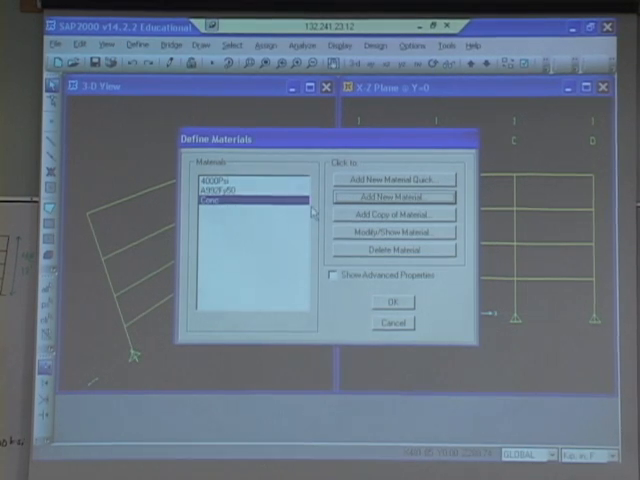
pyautogui.moveTo(418, 326)
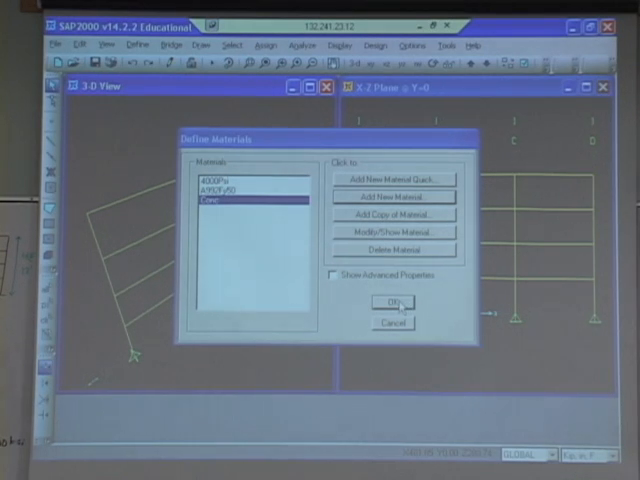
# Accept the Define Materials list with Conc and return to the frame model
pyautogui.click(392, 302)
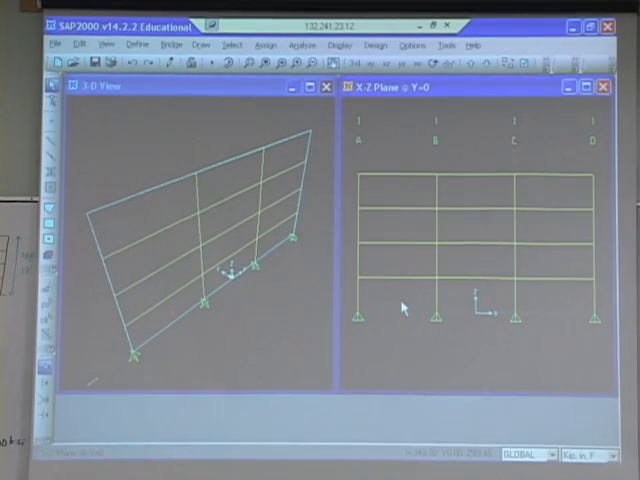